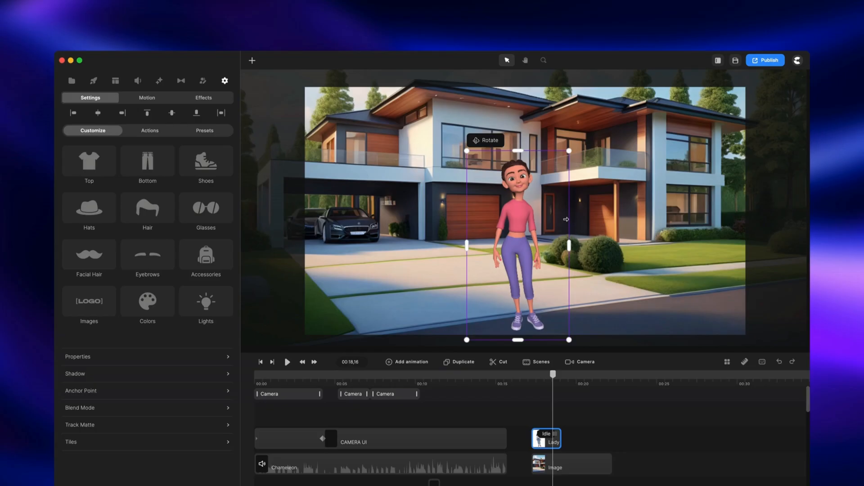
mouse_move(596, 202)
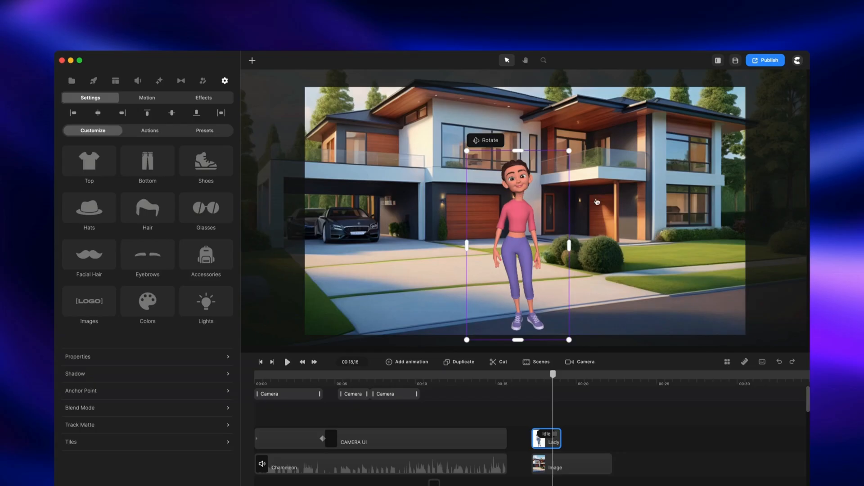
mouse_move(597, 195)
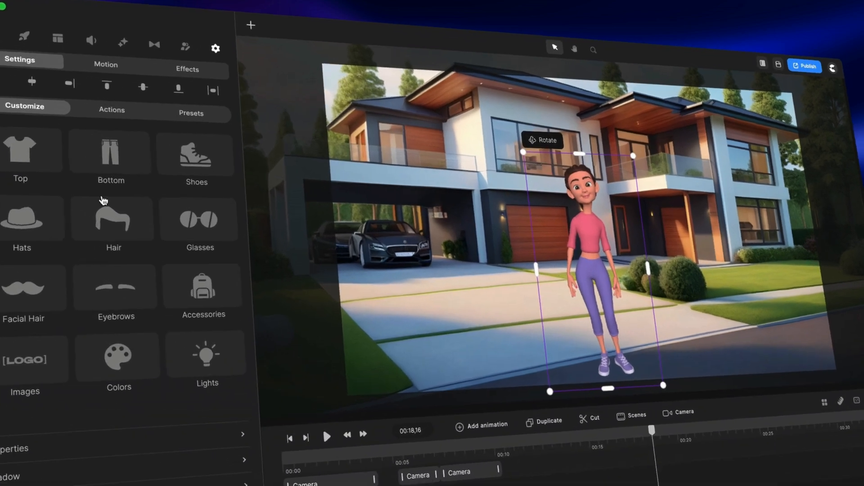
- Give the character a lilac T-shirt in place of the pink top
click(21, 151)
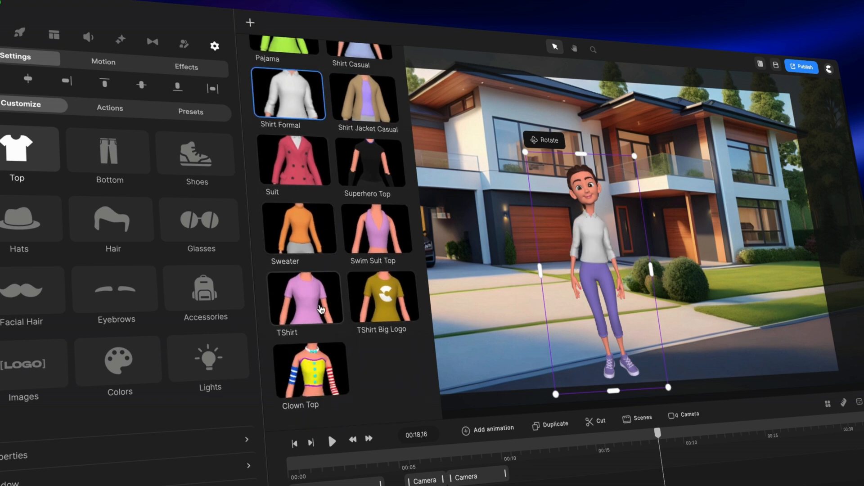
click(109, 154)
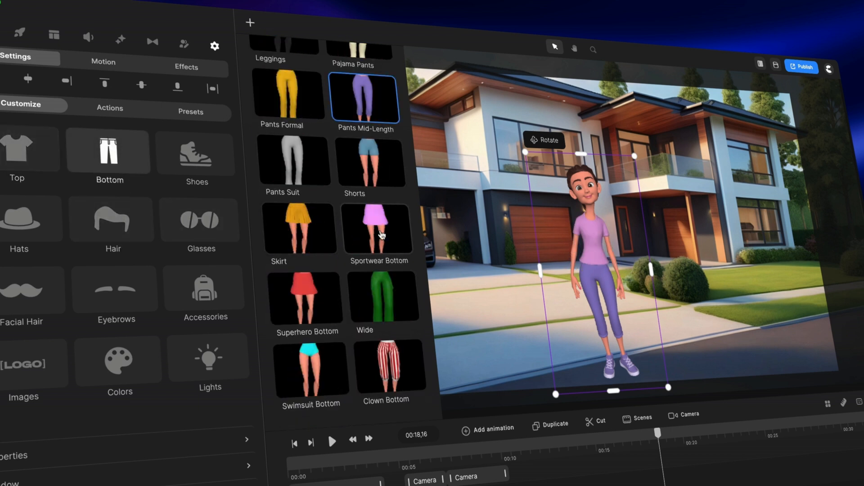
- Try the yellow skirt, red superhero skirt and grey mid jeans, settling on cream pajama pants
click(299, 228)
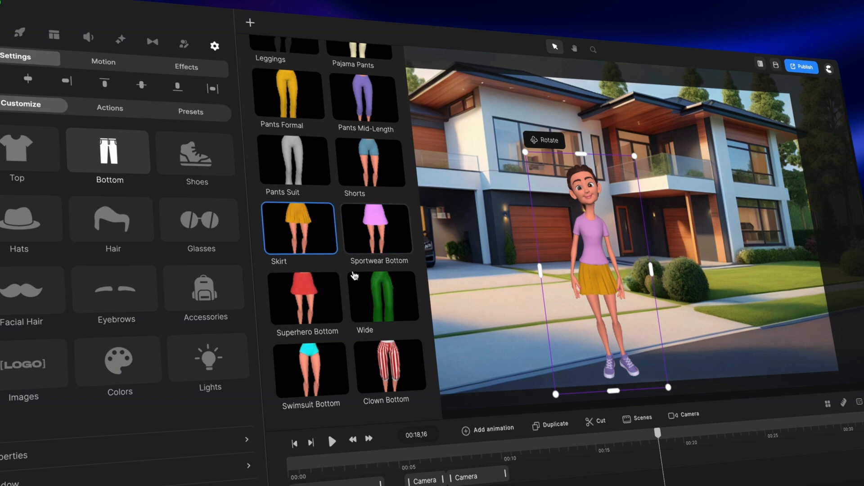
click(305, 298)
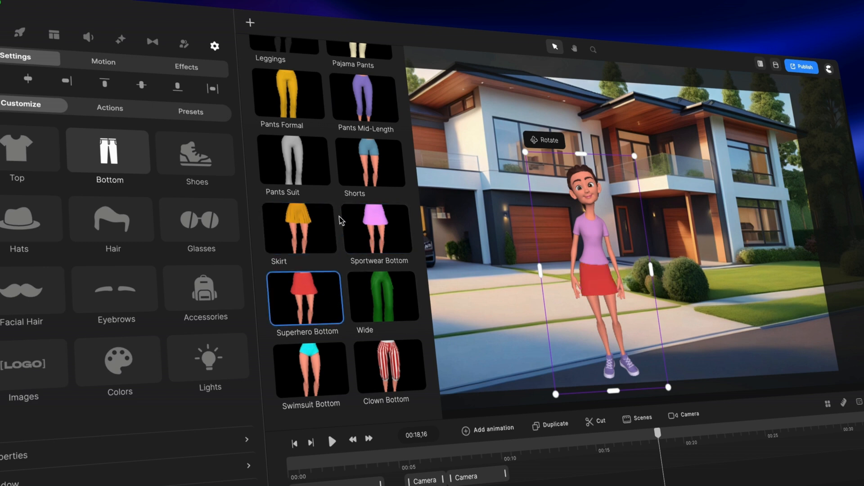
click(364, 98)
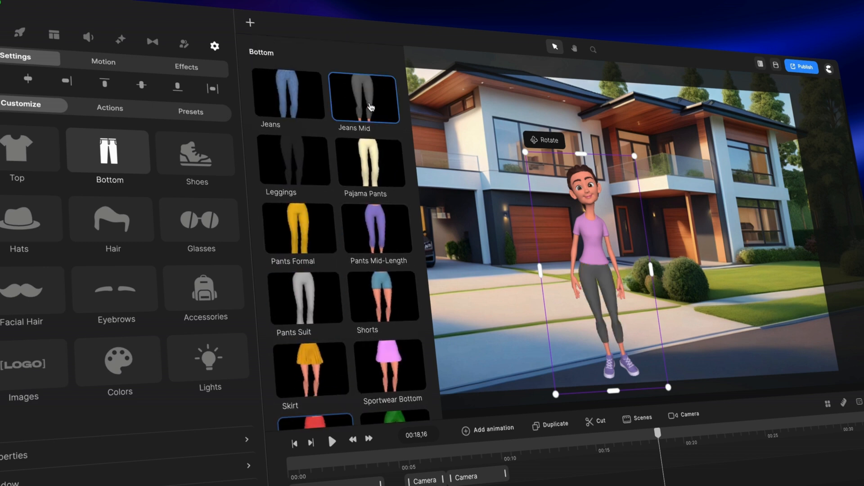
click(370, 163)
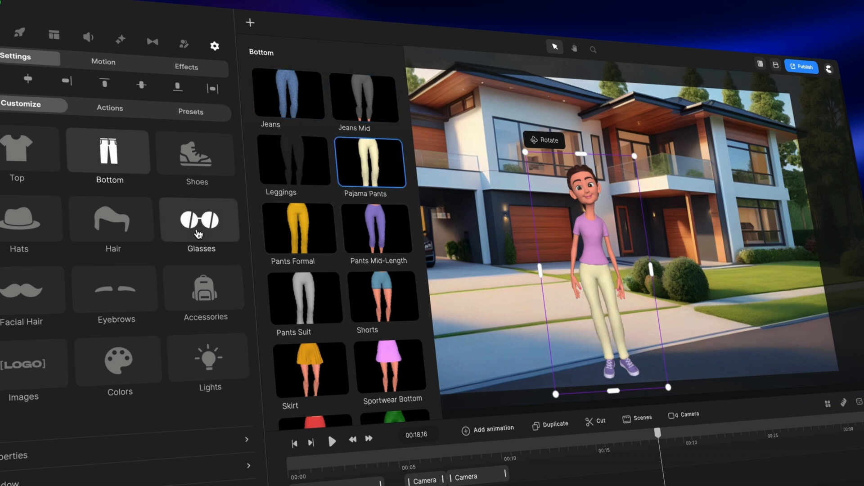
- Give the character long wavy hair, then browse down toward the character presets
click(112, 219)
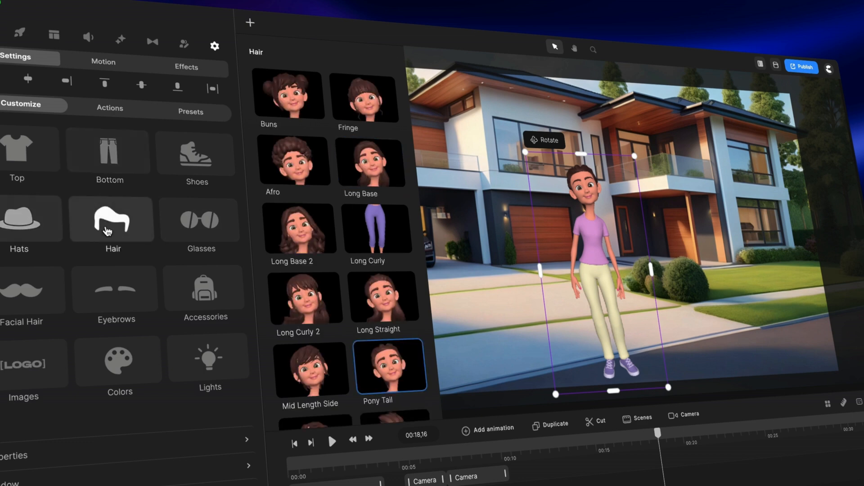
click(298, 229)
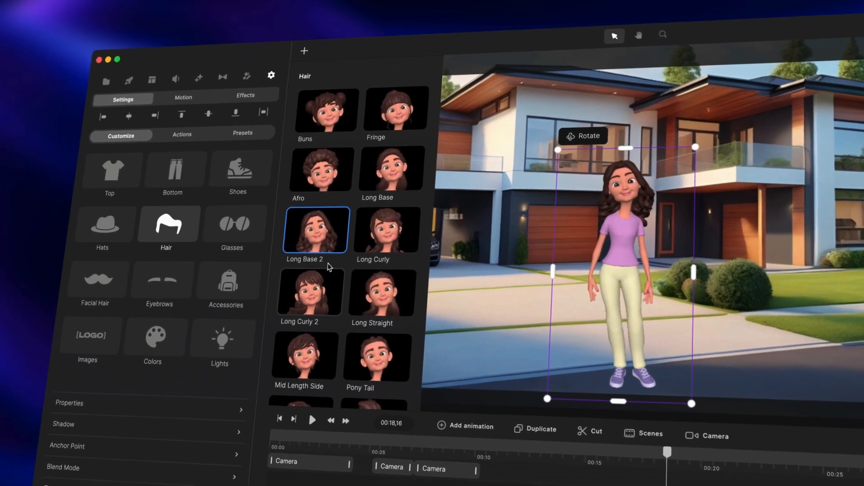
scroll(down, 3)
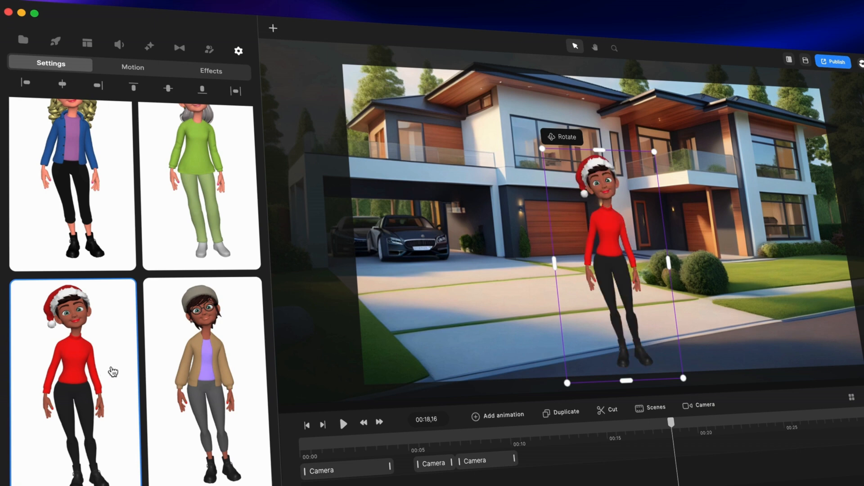
- Scroll through the Presets list to reach the custom and purple superhero presets
scroll(down, 3)
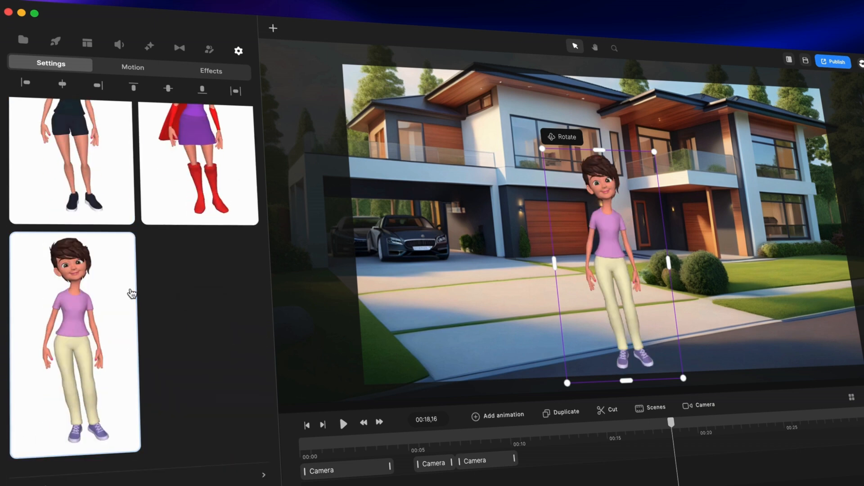
scroll(up, 3)
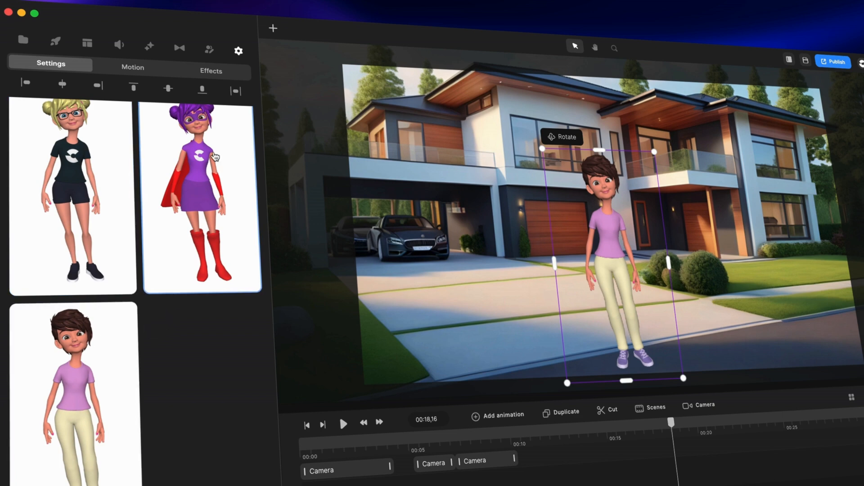
mouse_move(165, 176)
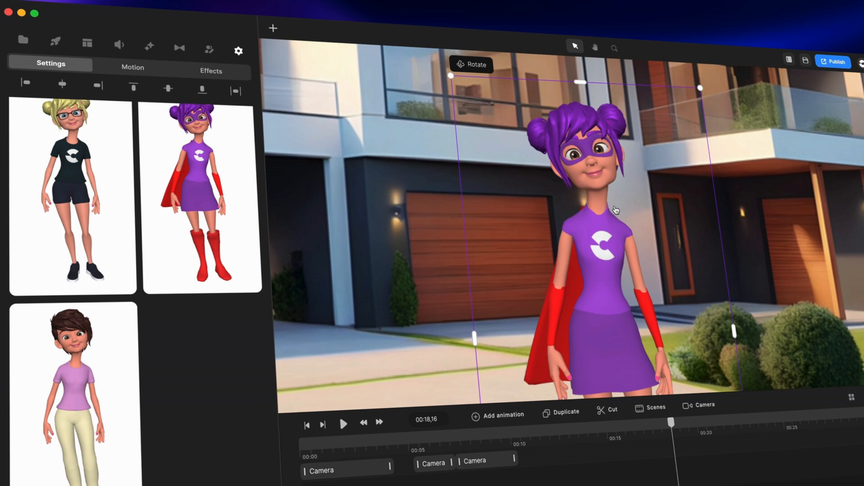
scroll(down, 3)
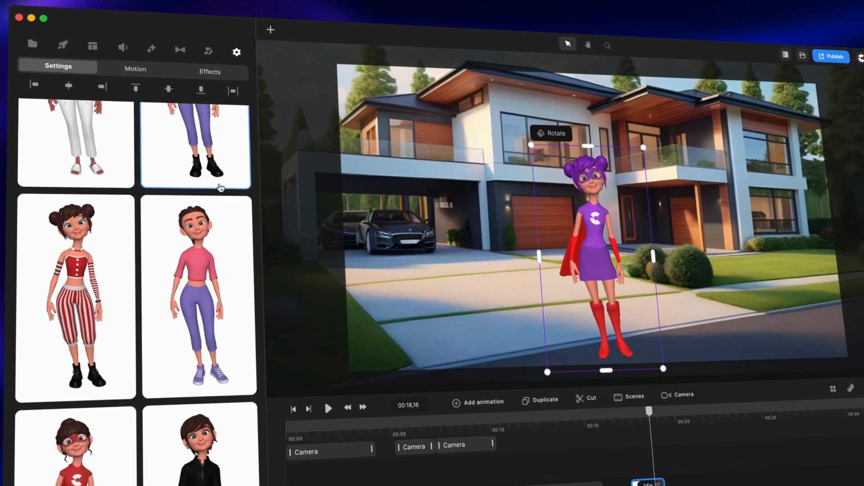